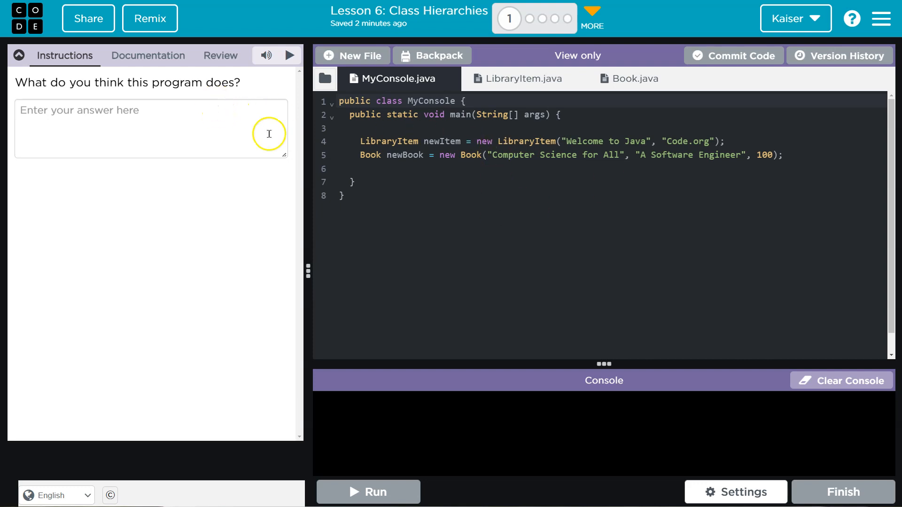
mouse_move(435, 143)
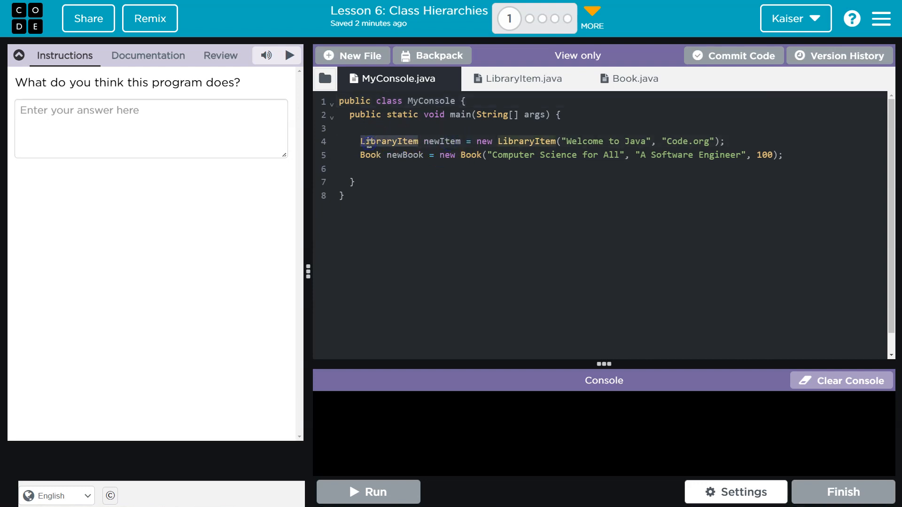
Compare the LibraryItem constructor with the Code.org constructor call in MyConsole.
left_click(520, 78)
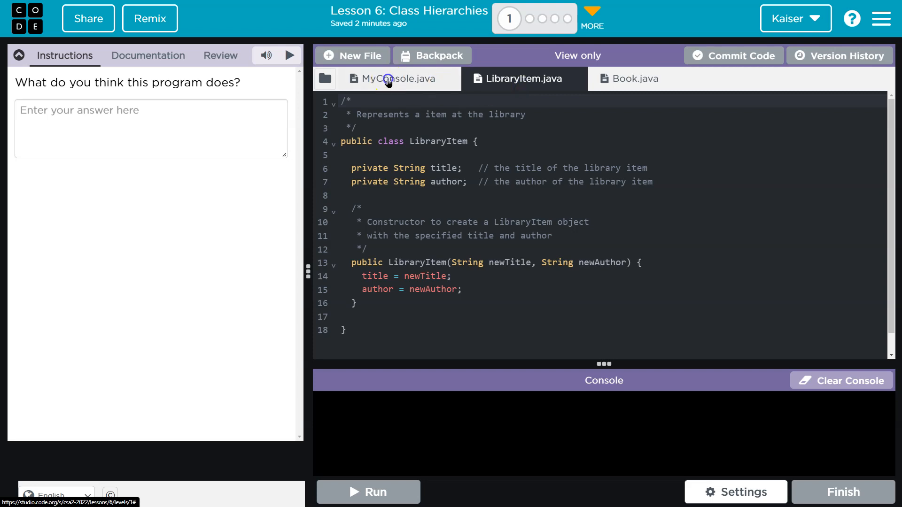
left_click(392, 79)
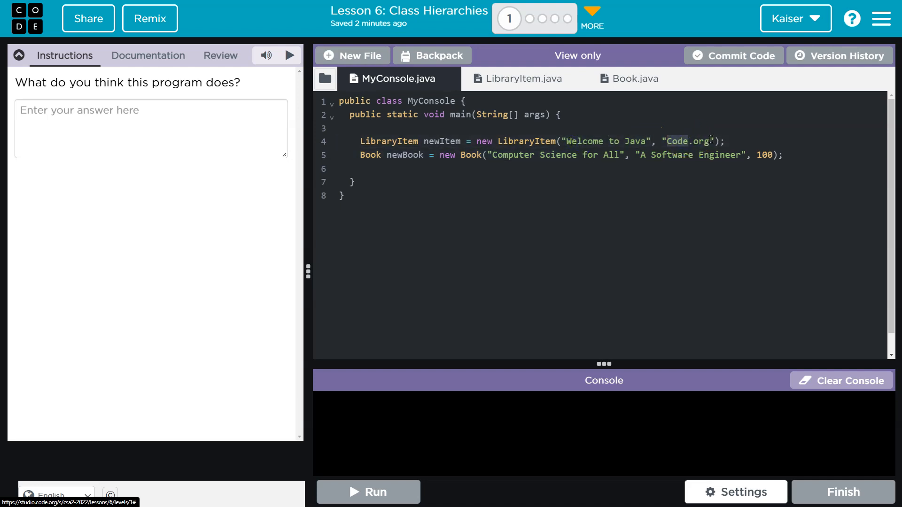
double_click(527, 141)
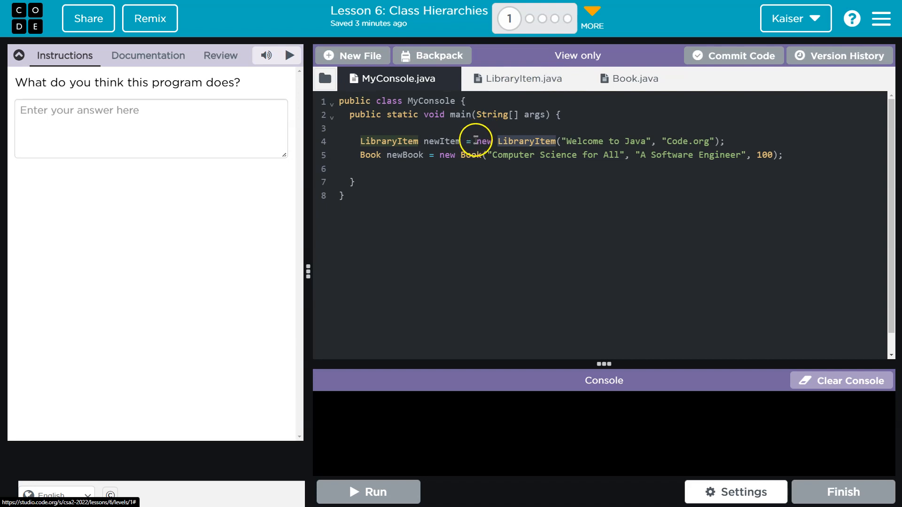
mouse_move(718, 144)
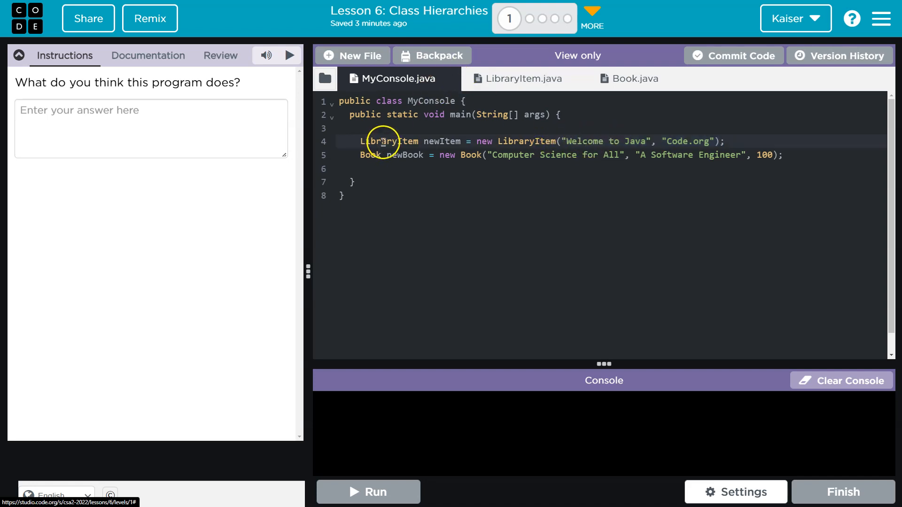
left_click(522, 78)
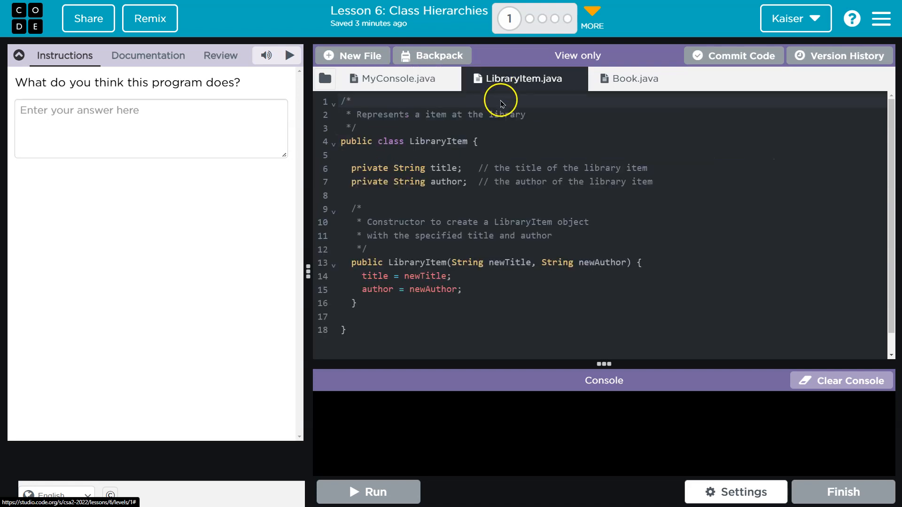
mouse_move(466, 259)
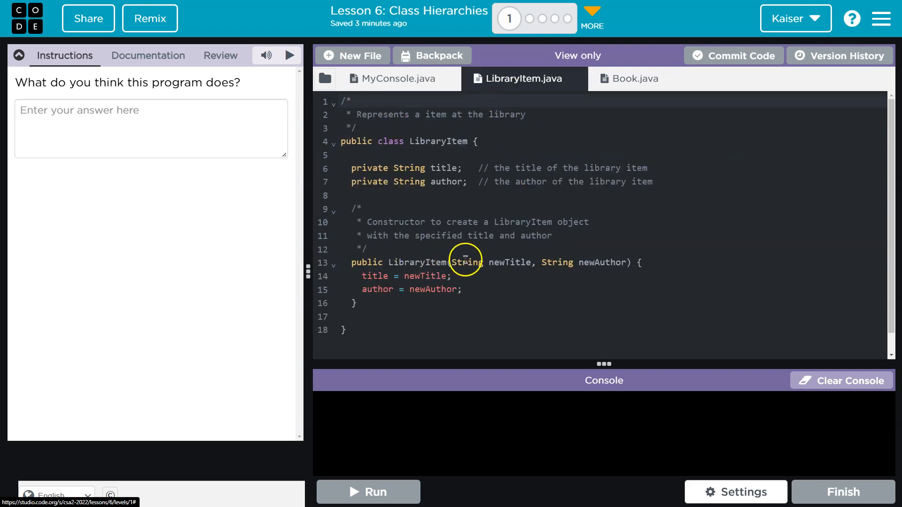
left_click(394, 79)
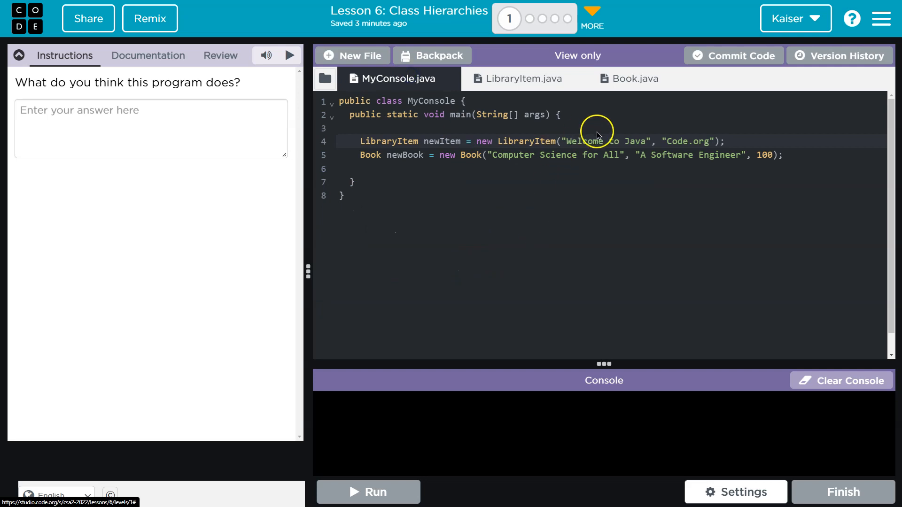
left_click(522, 79)
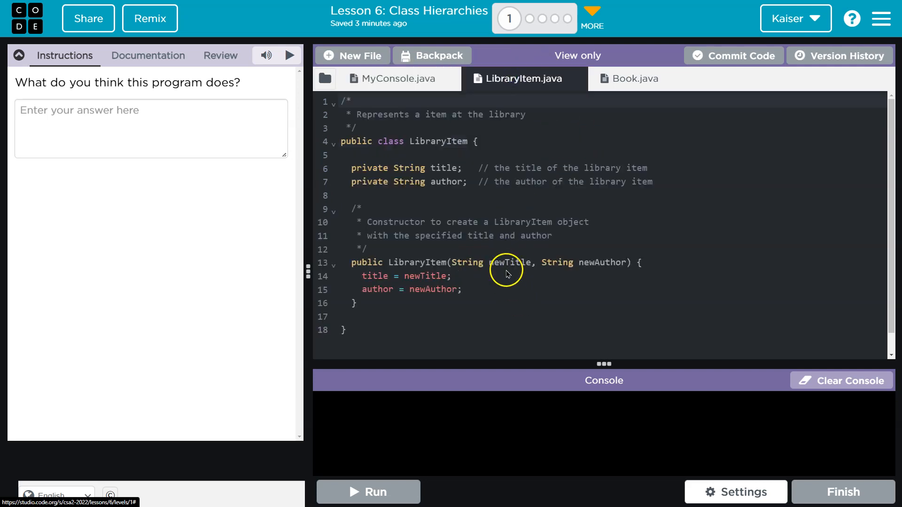
left_click(397, 79)
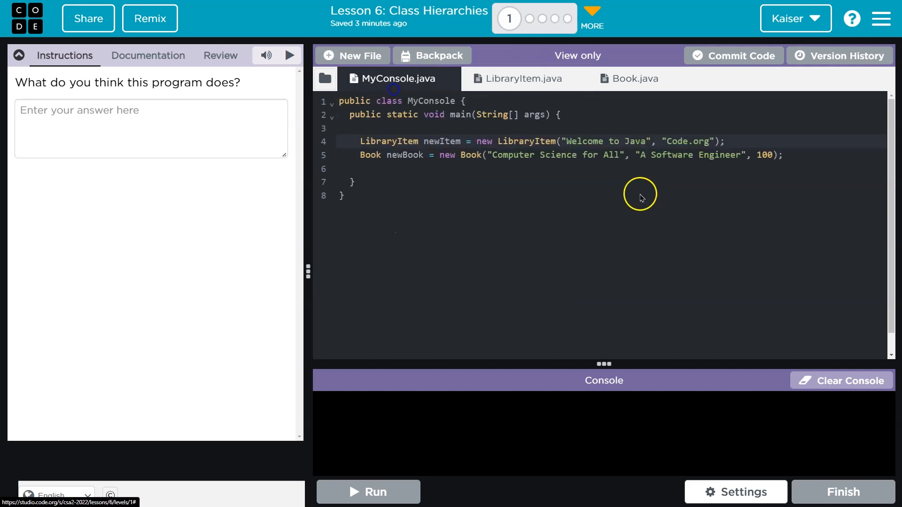
left_click(523, 79)
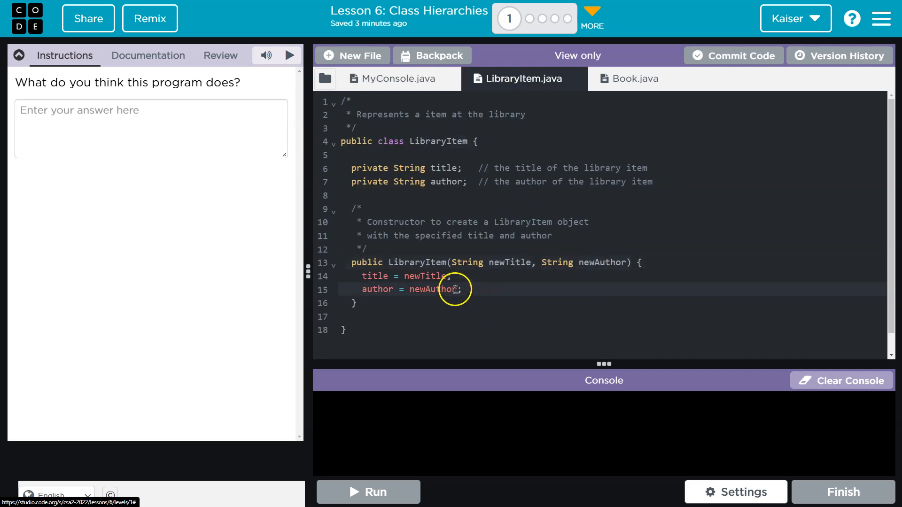
left_click(392, 79)
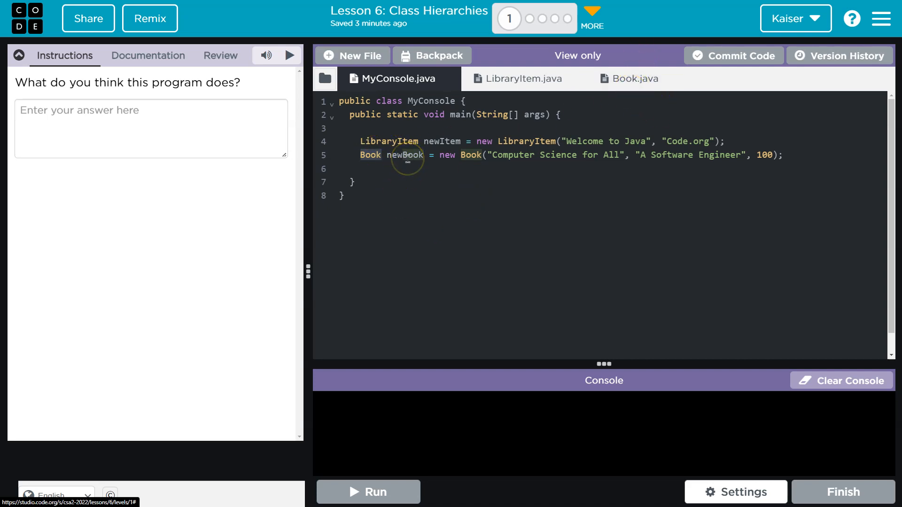
Compare the Book class source with the Book creation line, ending in MyConsole.
double_click(405, 154)
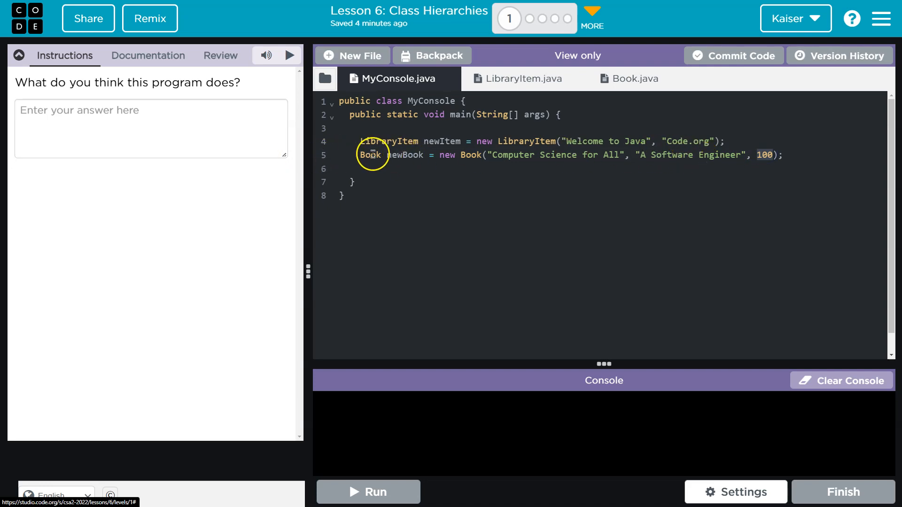
left_click(635, 79)
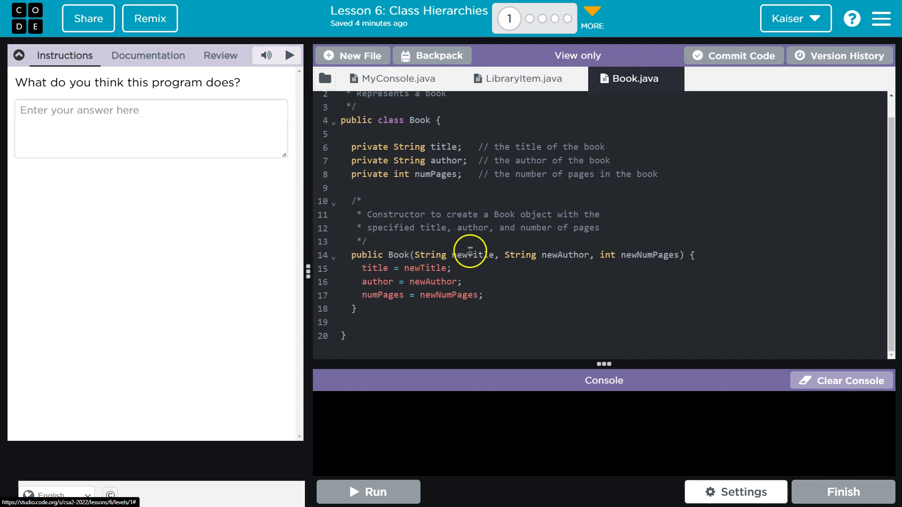
mouse_move(561, 253)
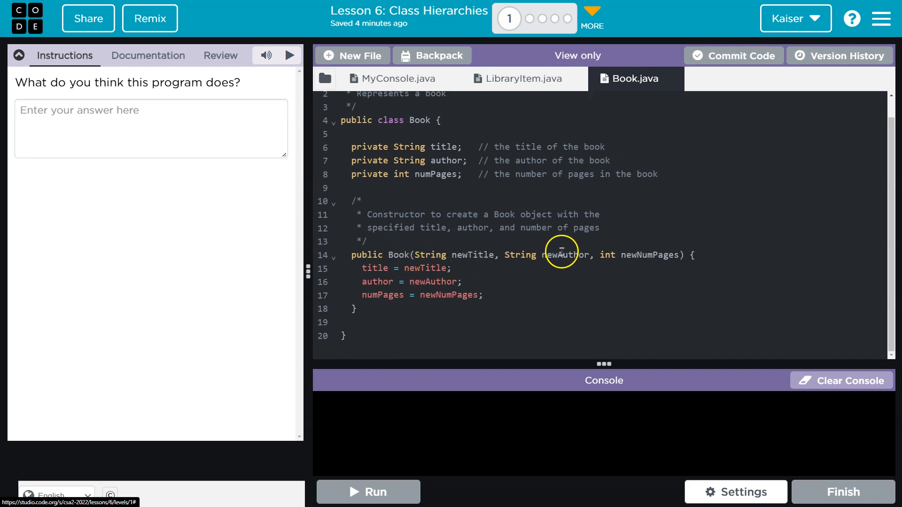
left_click(390, 78)
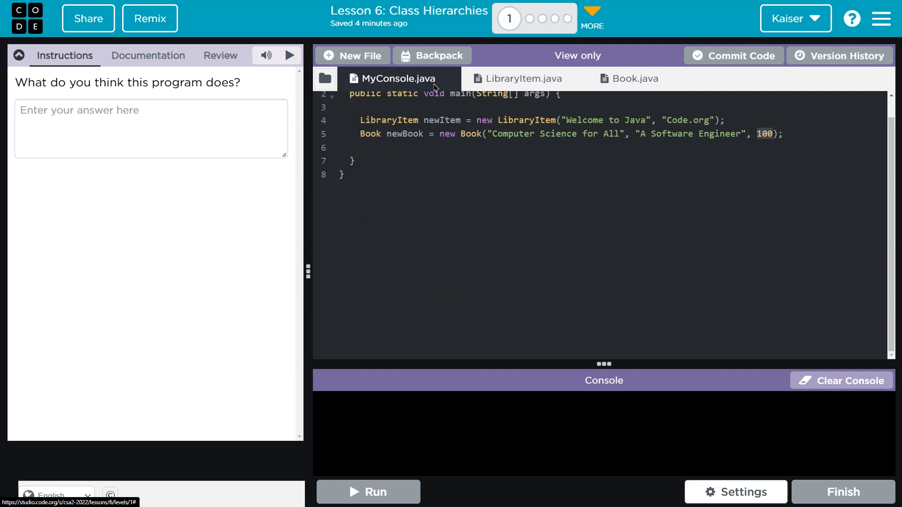
left_click(634, 79)
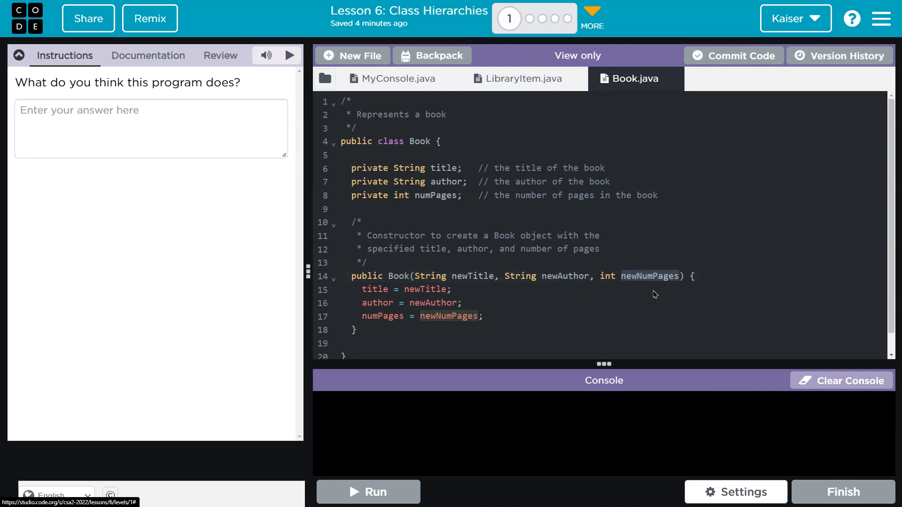
left_click(391, 78)
type("-")
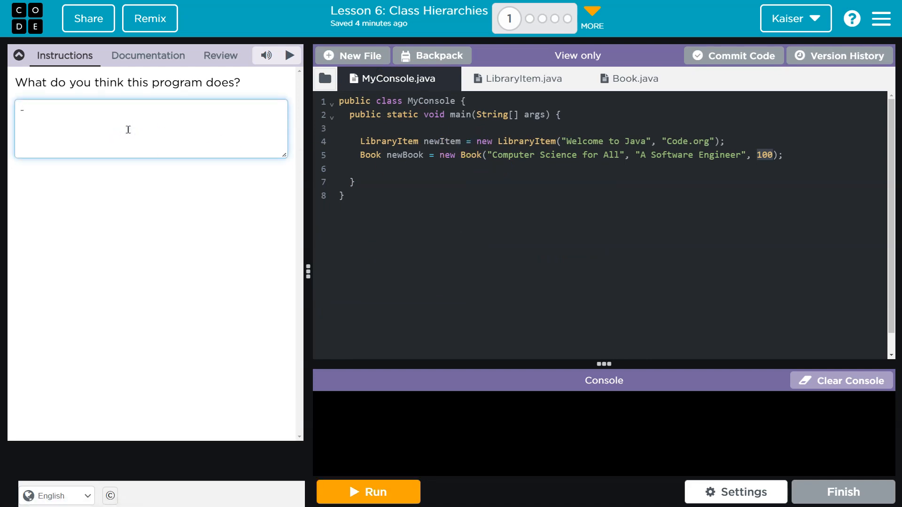
Write that two objects are instantiated, with arguments passed to parameters assigned to attributes.
type("two objects are instatiati")
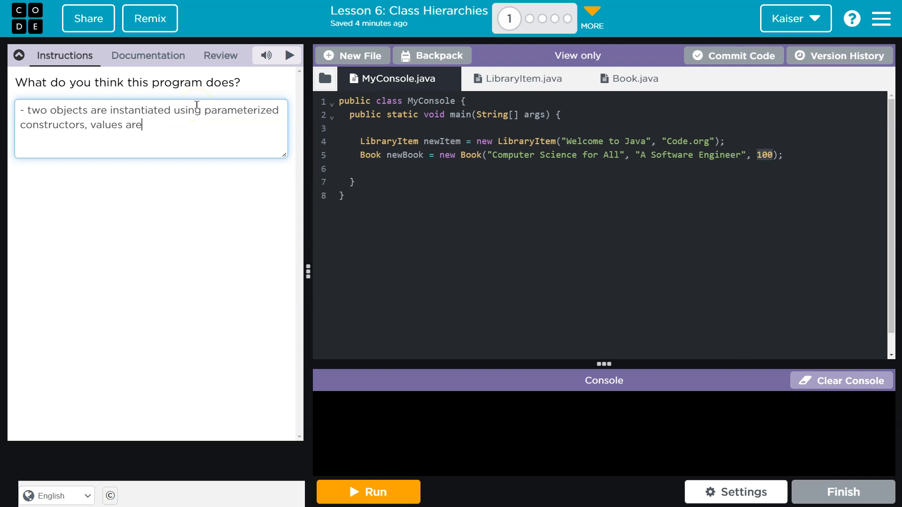
type("assigned to arributes")
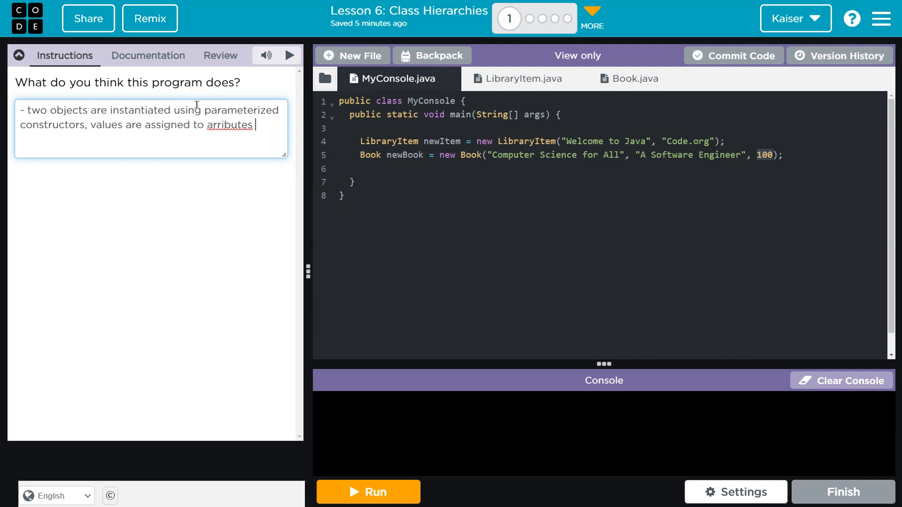
type("the arguements passed to the parameteres are used to assign")
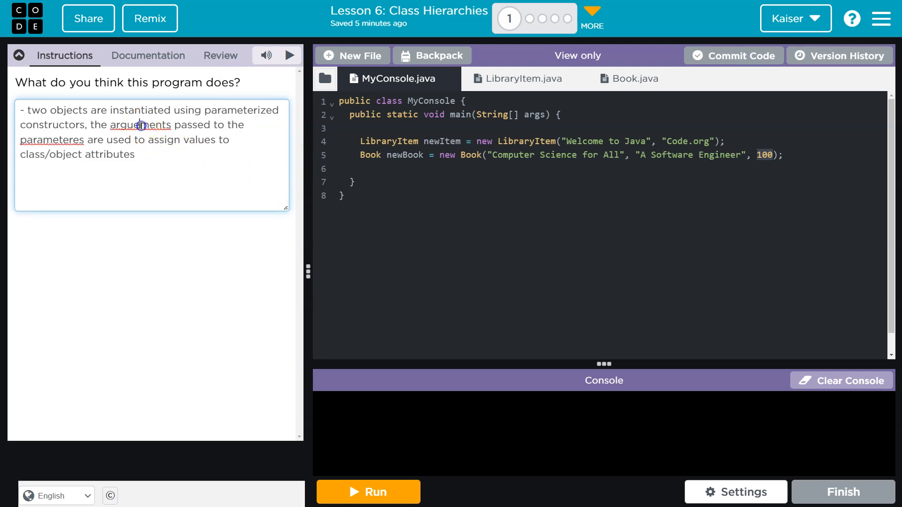
Fix 'parameteres' to 'parameters' using a spell-check suggestion, then select 'parameterized'.
right_click(51, 140)
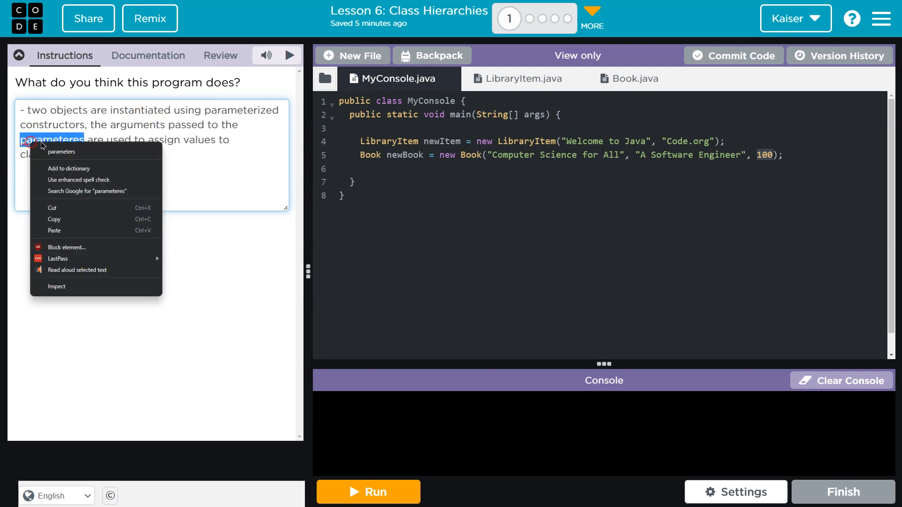
left_click(246, 142)
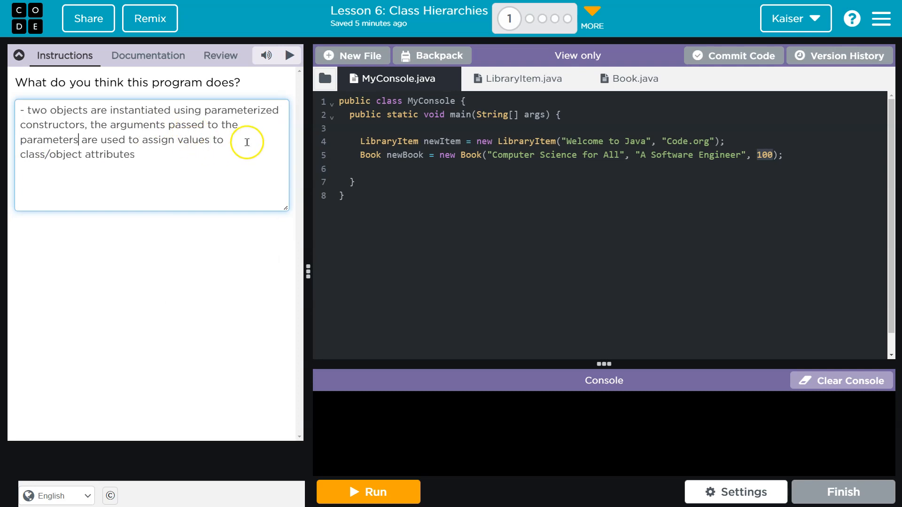
double_click(241, 109)
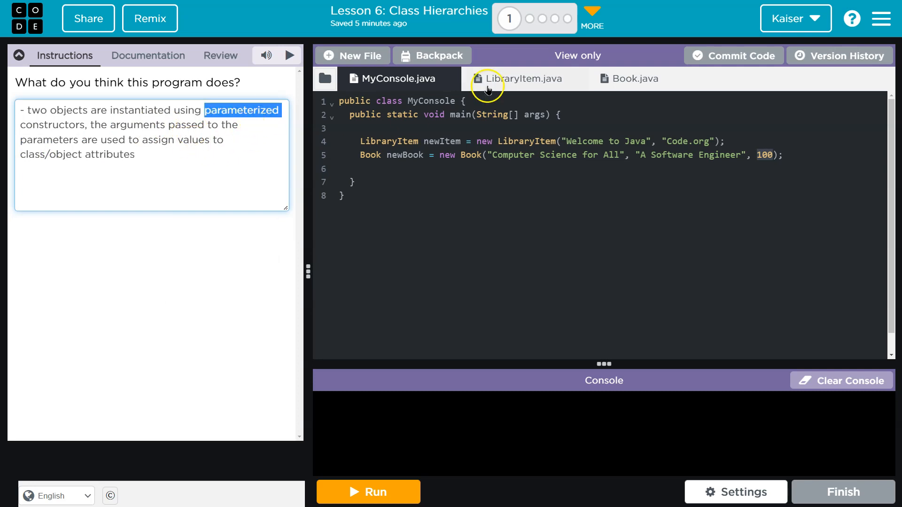
Check the 'Code' argument in MyConsole against the LibraryItem constructor, ending on LibraryItem.java.
left_click(521, 79)
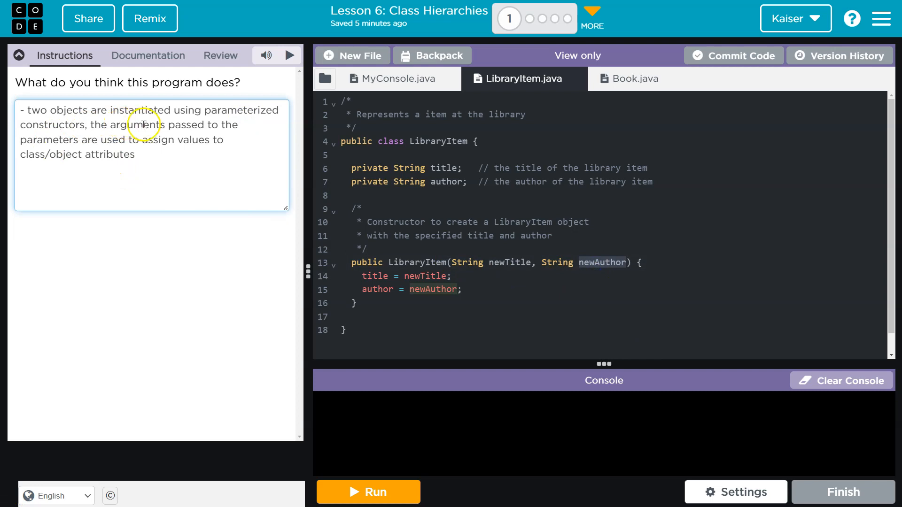
left_click(397, 79)
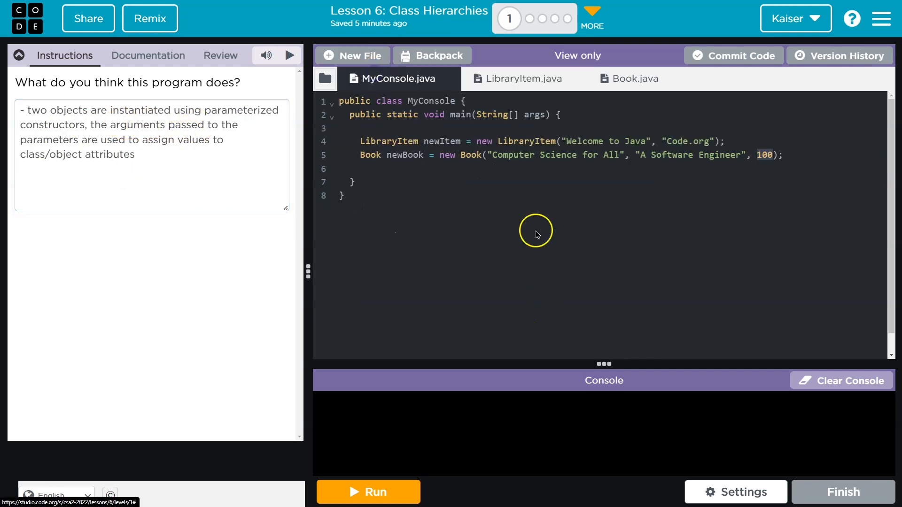
double_click(677, 142)
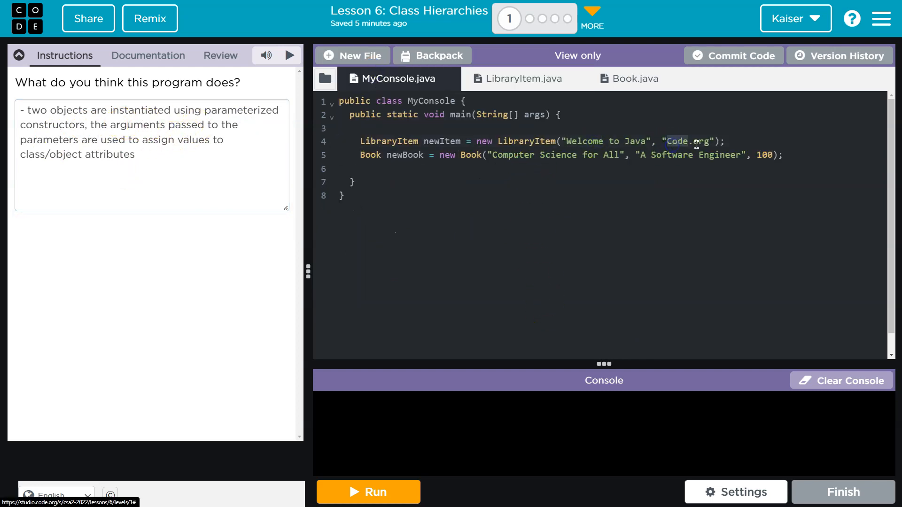
left_click(523, 79)
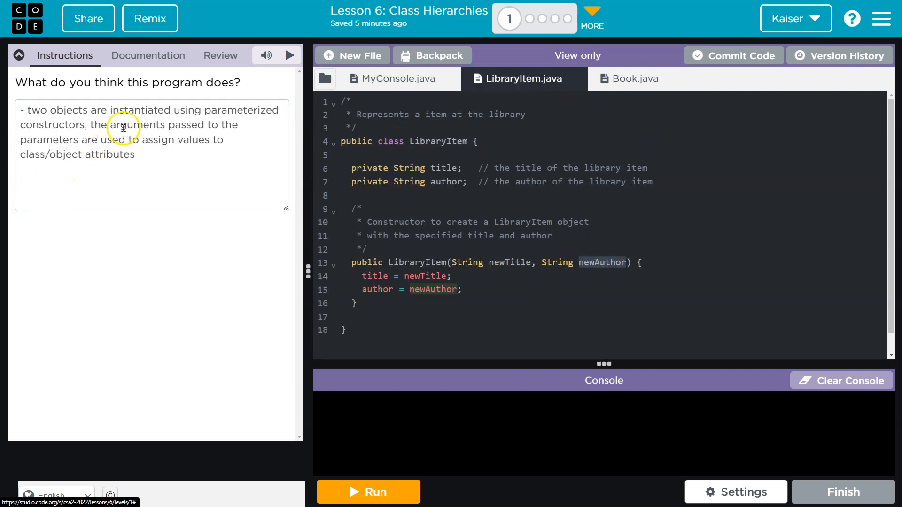
mouse_move(396, 194)
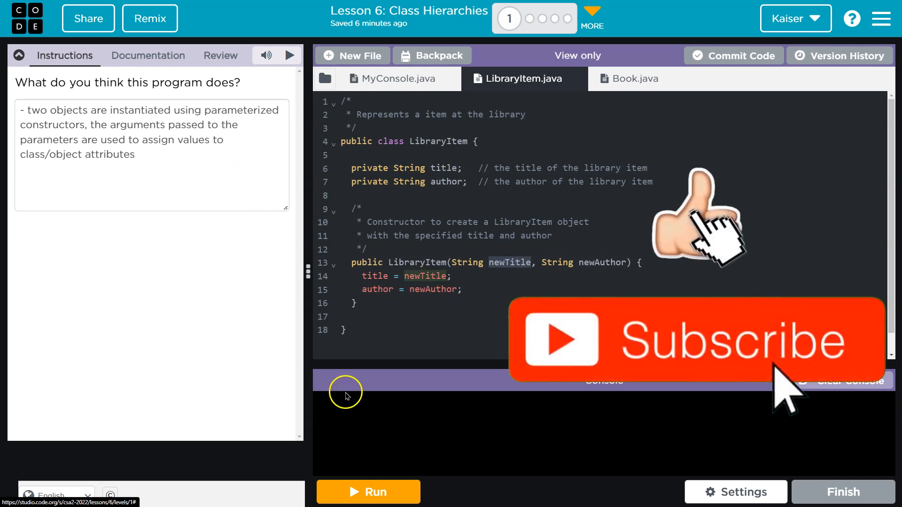
Run the MyConsole program from MyConsole.java so it compiles and completes.
left_click(394, 78)
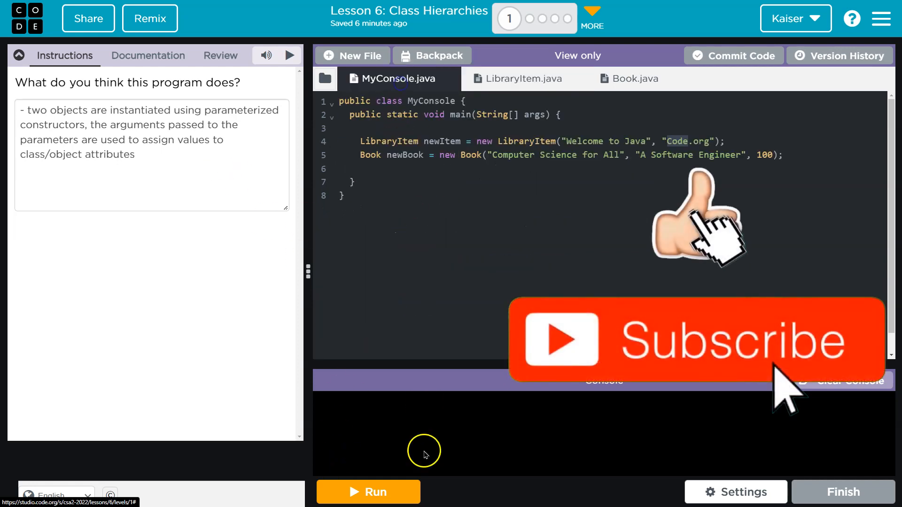
left_click(367, 492)
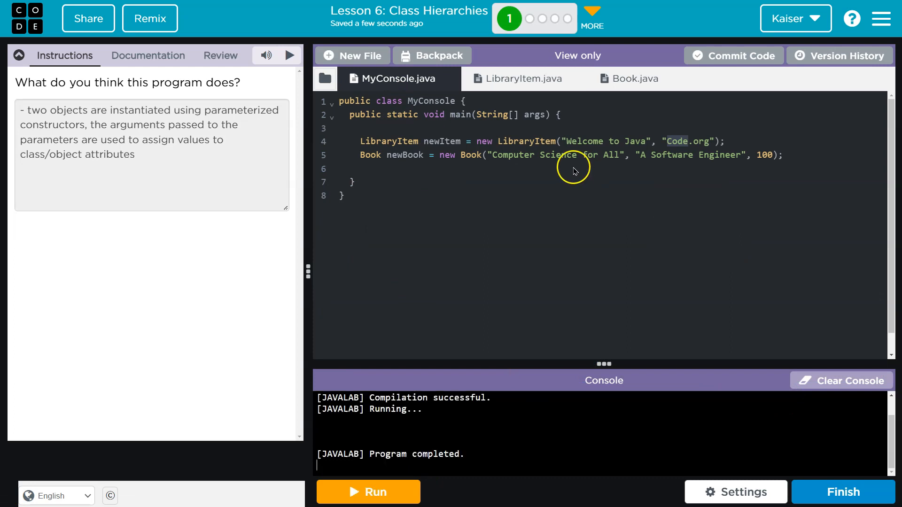
mouse_move(566, 230)
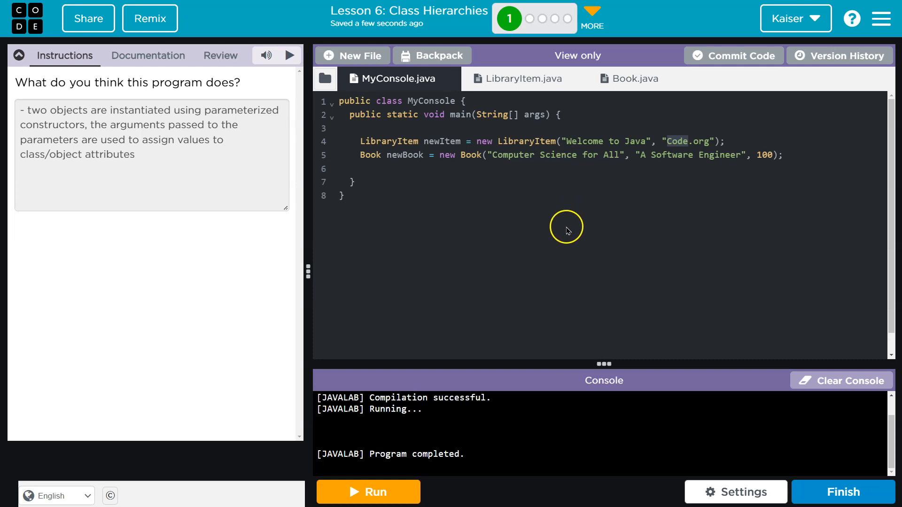